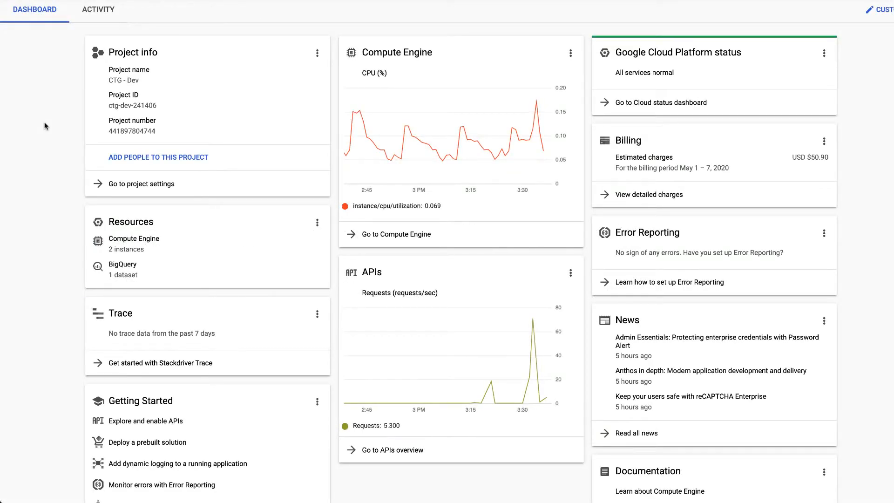
mouse_move(50, 105)
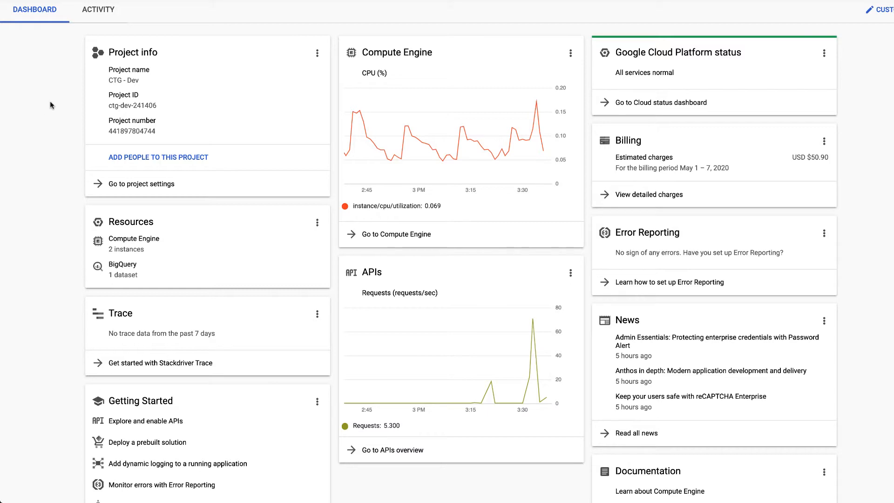
- Navigate from the project dashboard to the Billing account Overview via the navigation menu
left_click(17, 14)
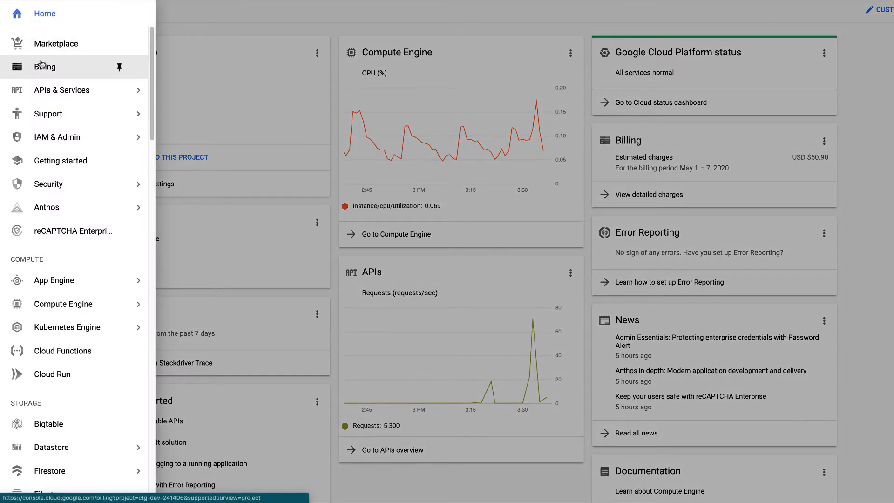
left_click(45, 66)
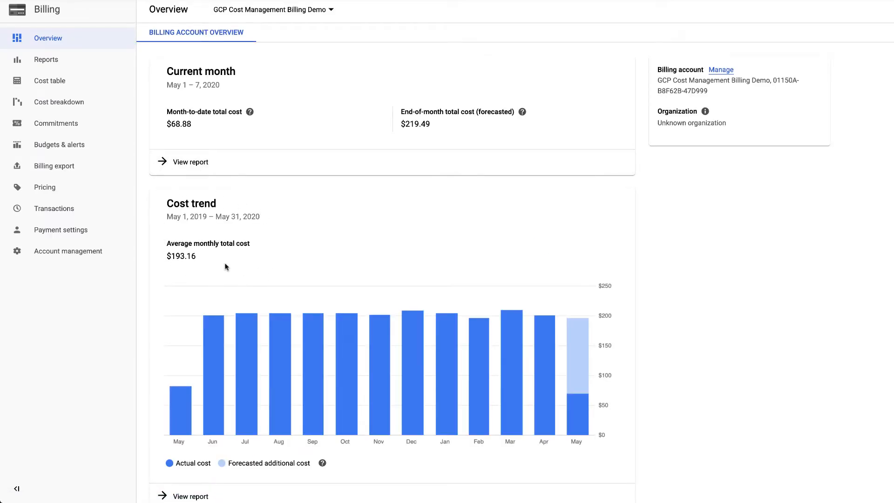
mouse_move(271, 222)
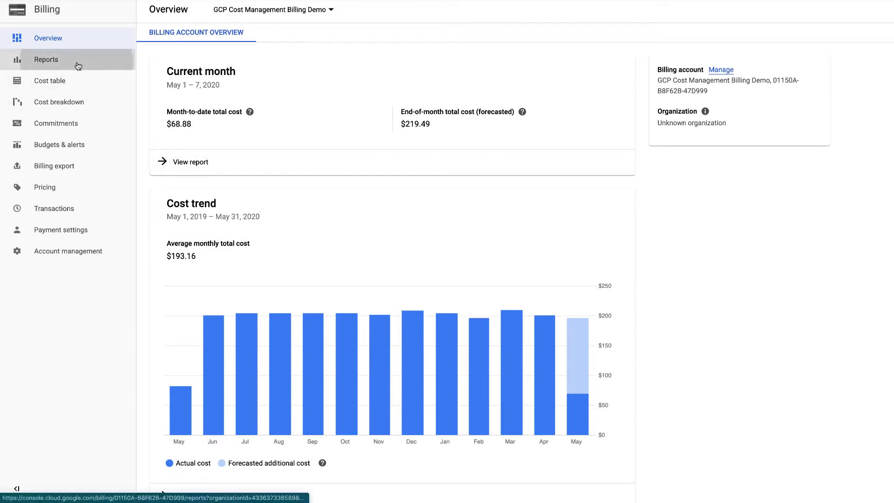
- Show the billing Reports with current-month costs grouped by Product rather than project
left_click(47, 59)
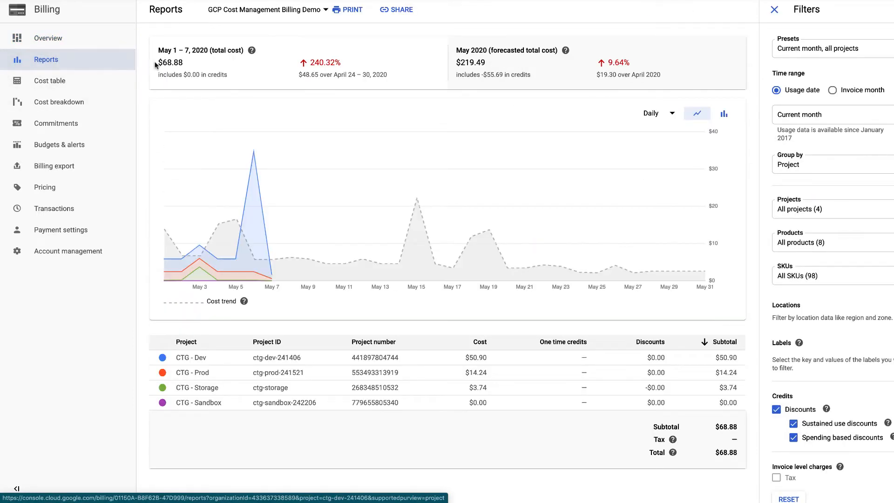
mouse_move(255, 204)
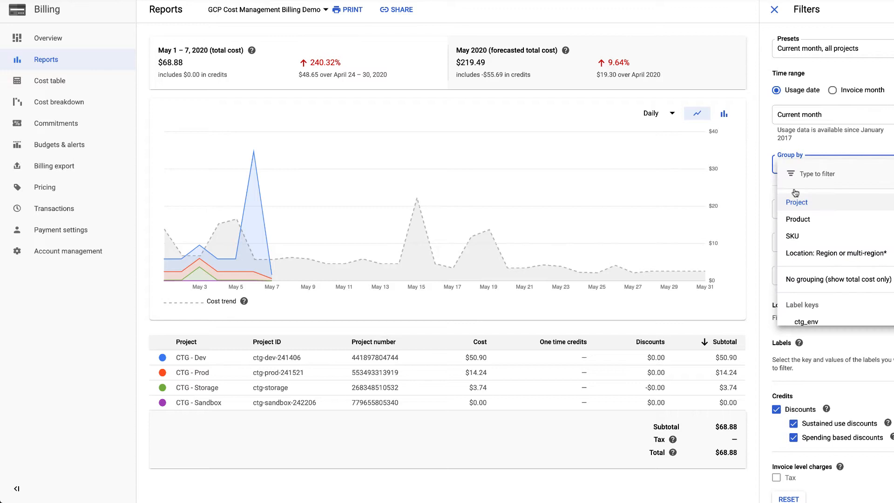
left_click(798, 219)
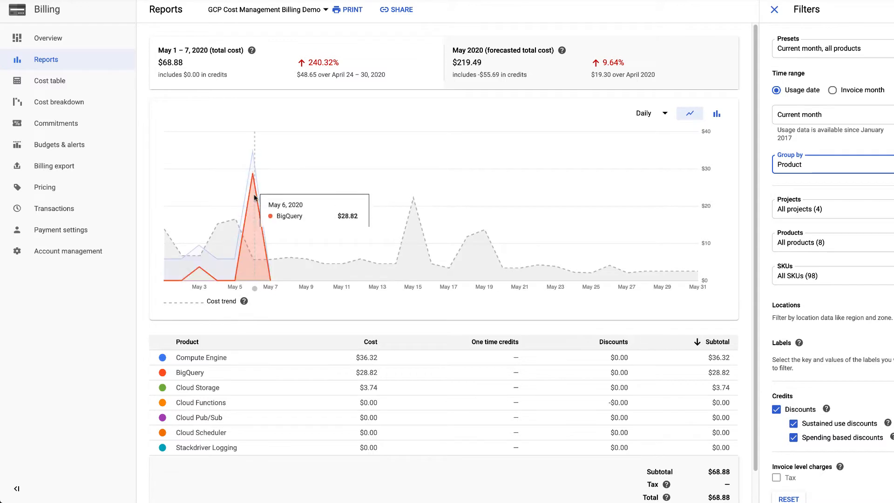
mouse_move(781, 190)
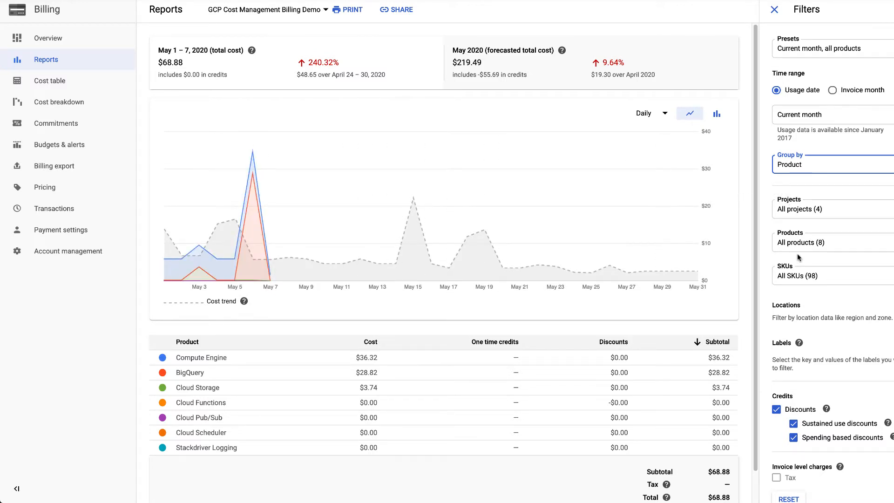
- Filter the cost report to Compute Engine only over the Last 30 days
left_click(816, 242)
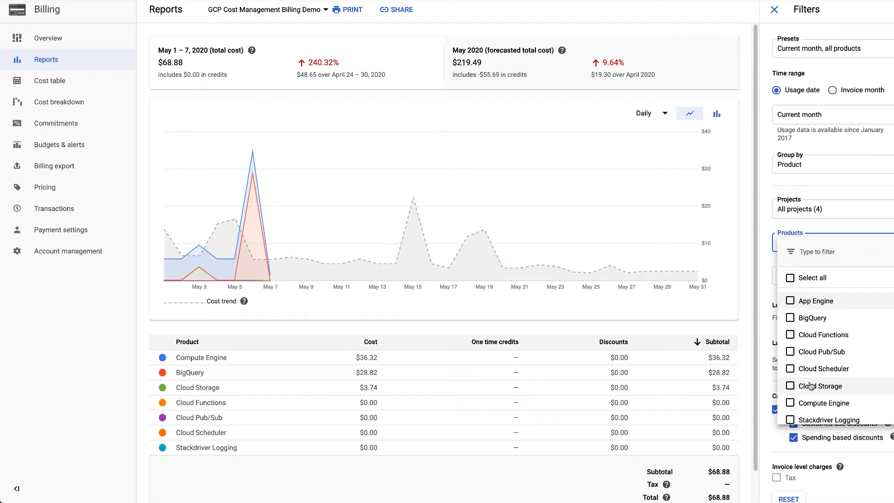
left_click(790, 402)
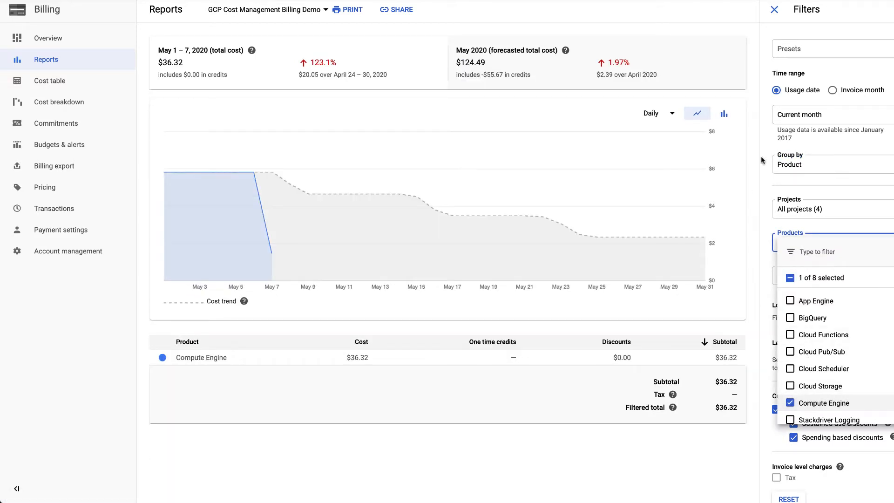
left_click(831, 114)
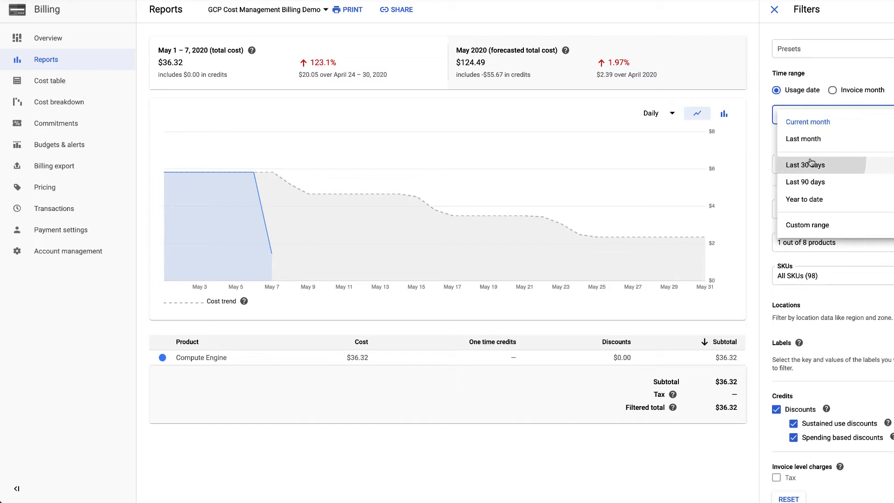
left_click(804, 164)
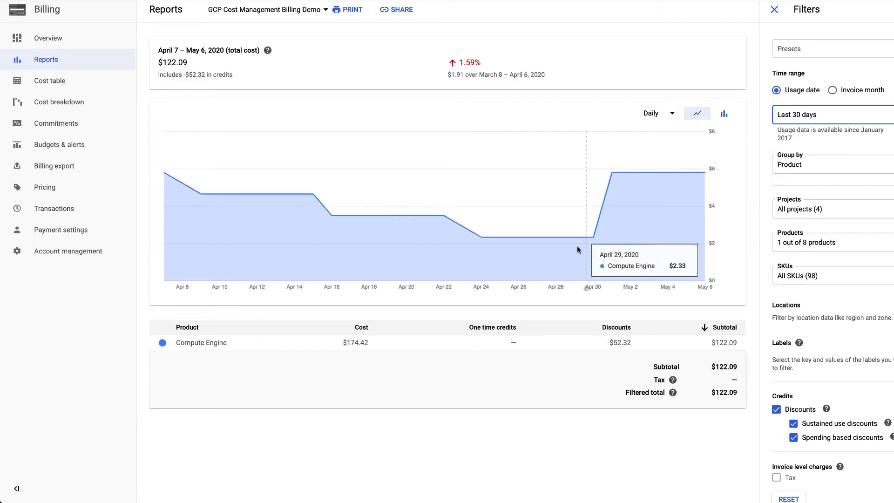
mouse_move(461, 227)
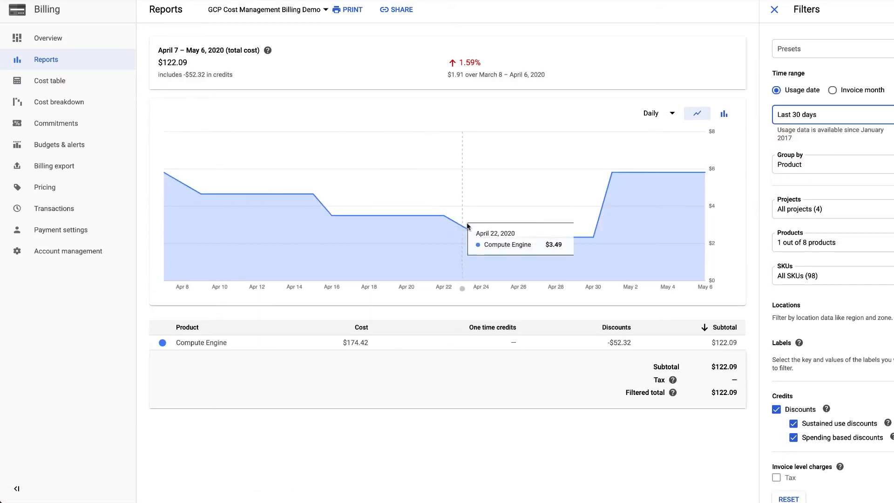
mouse_move(758, 368)
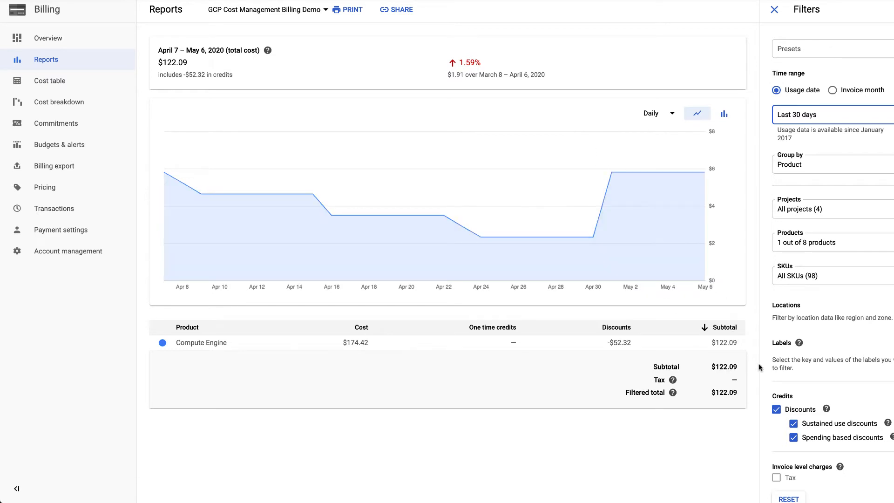
- Compare Compute Engine costs with sustained use discounts off and on, then head to Commitments
left_click(793, 423)
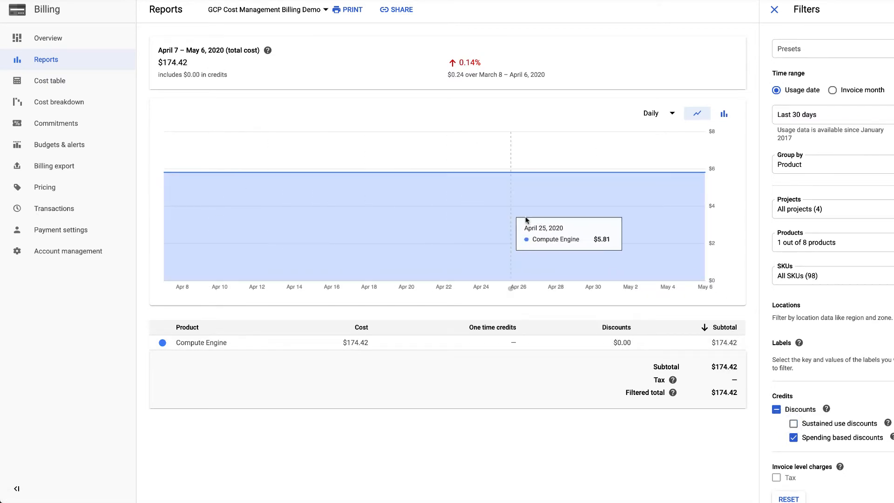
mouse_move(683, 208)
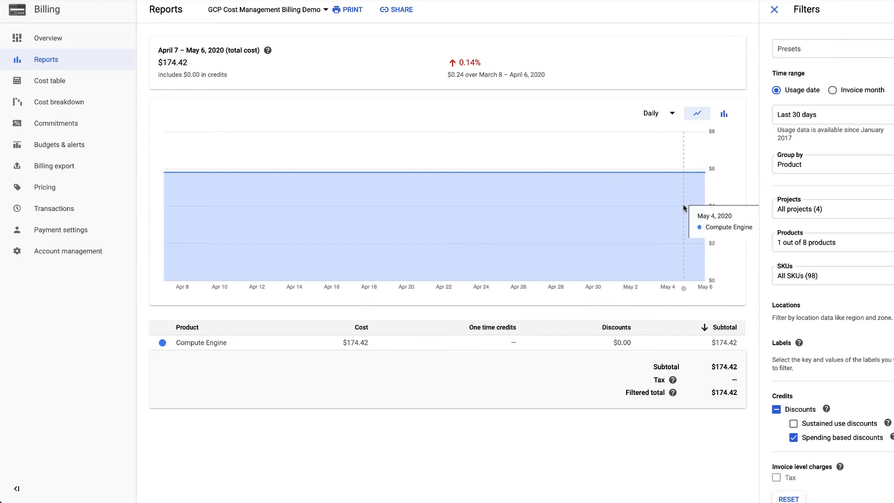
left_click(793, 423)
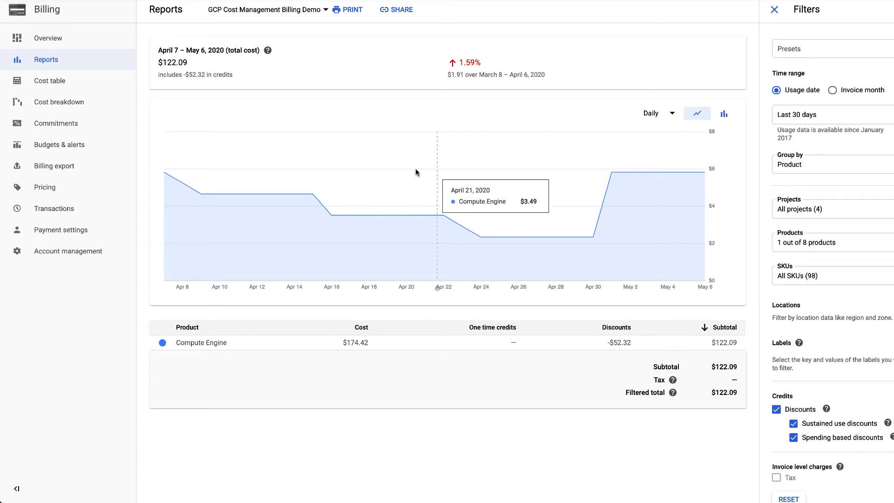
left_click(56, 125)
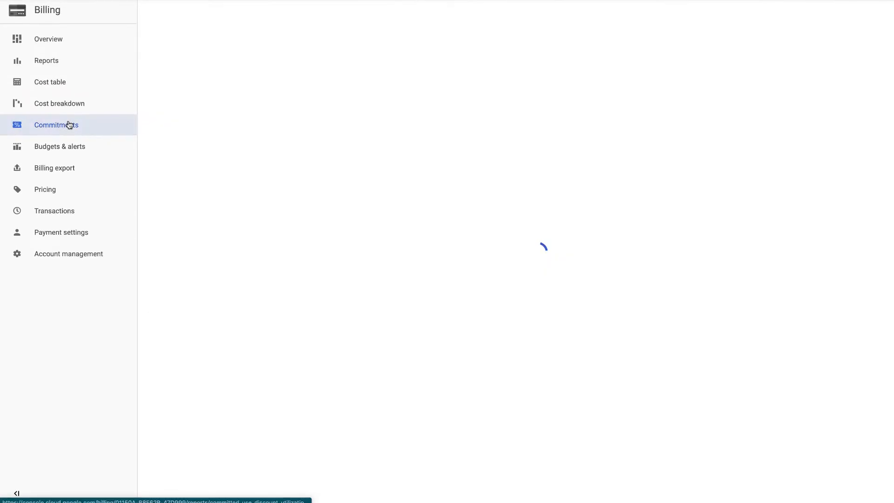
- Load the committed use discount analysis showing daily vCPU commitment versus usage
left_click(57, 125)
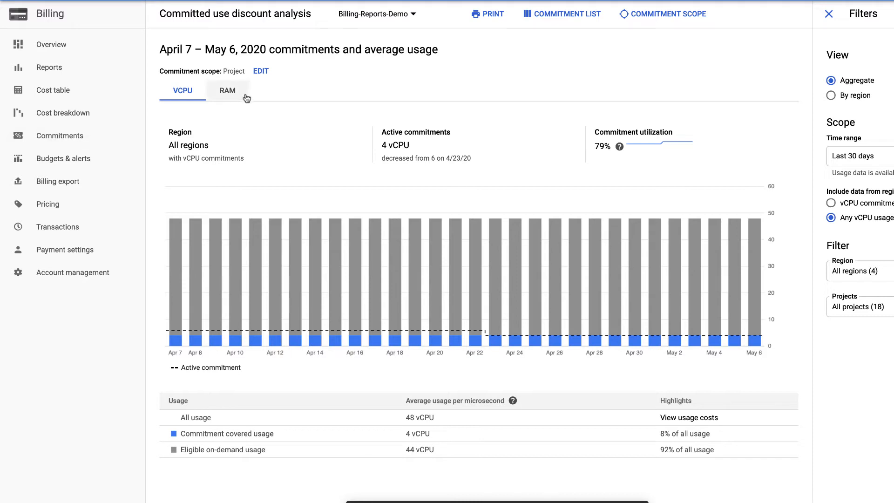
mouse_move(239, 124)
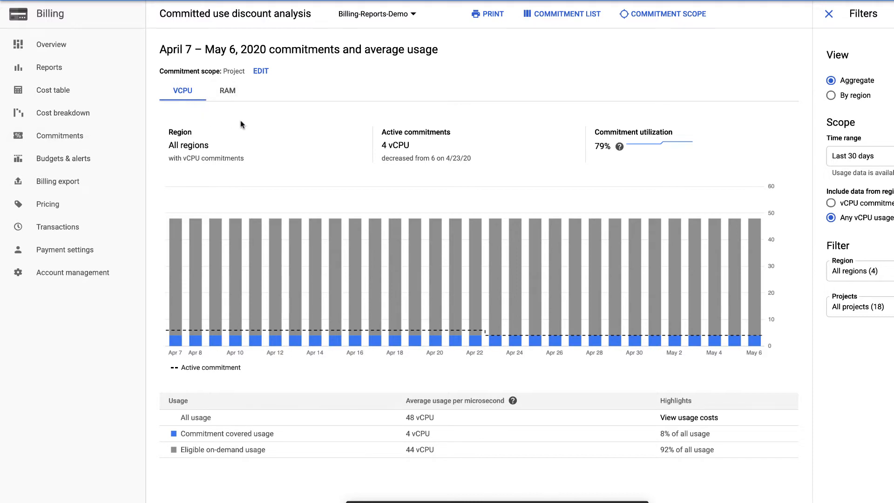
mouse_move(244, 111)
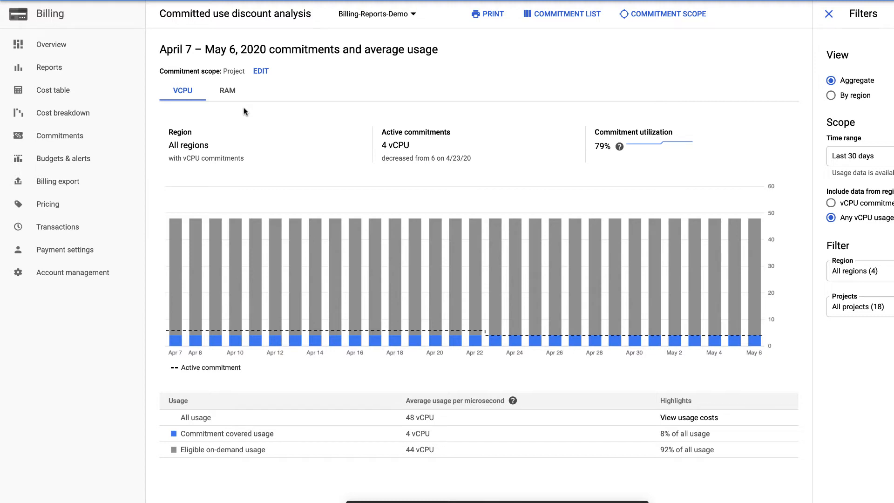
mouse_move(241, 120)
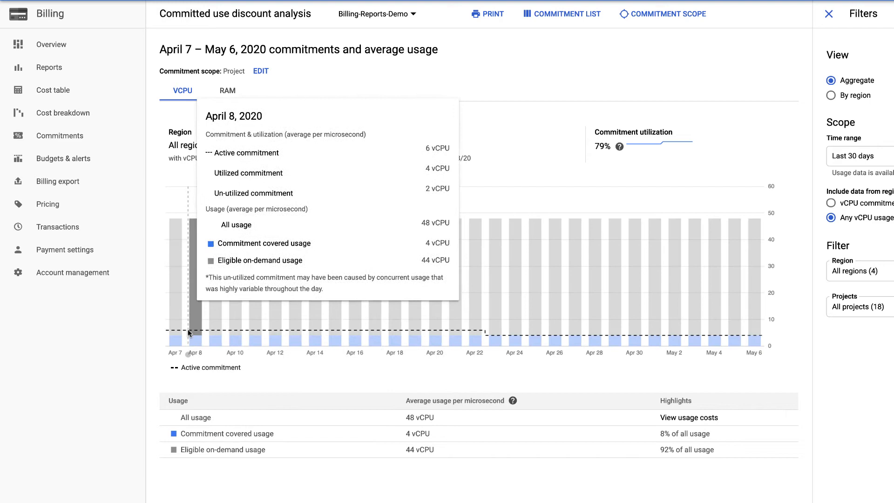
mouse_move(431, 333)
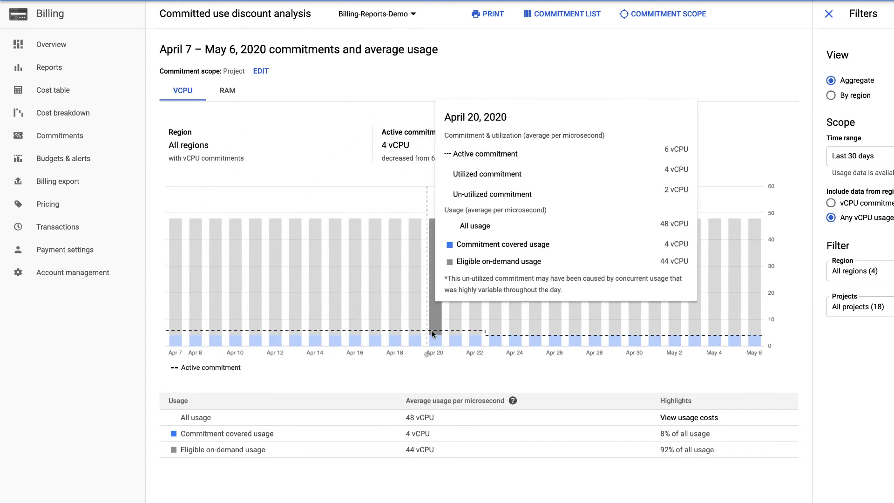
mouse_move(454, 335)
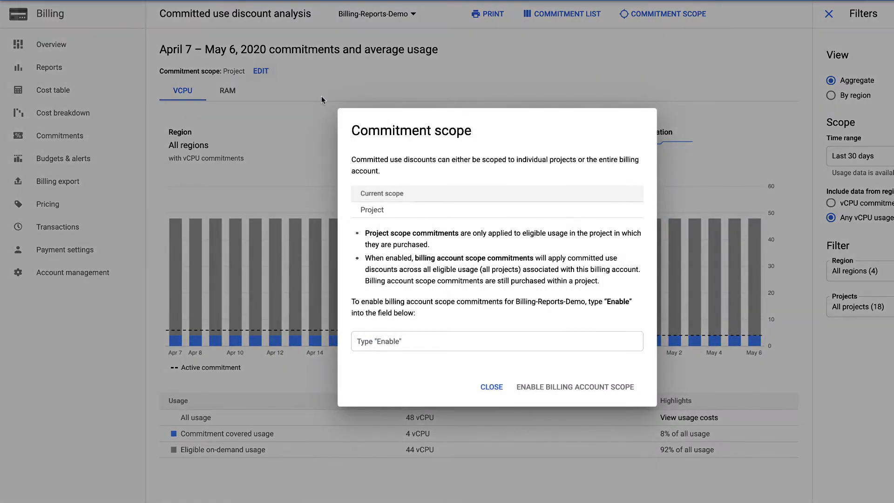
mouse_move(390, 193)
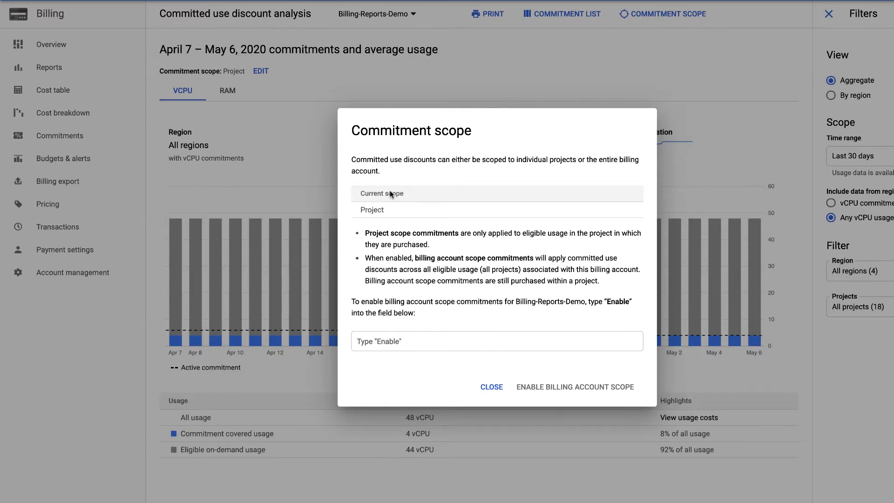
mouse_move(460, 318)
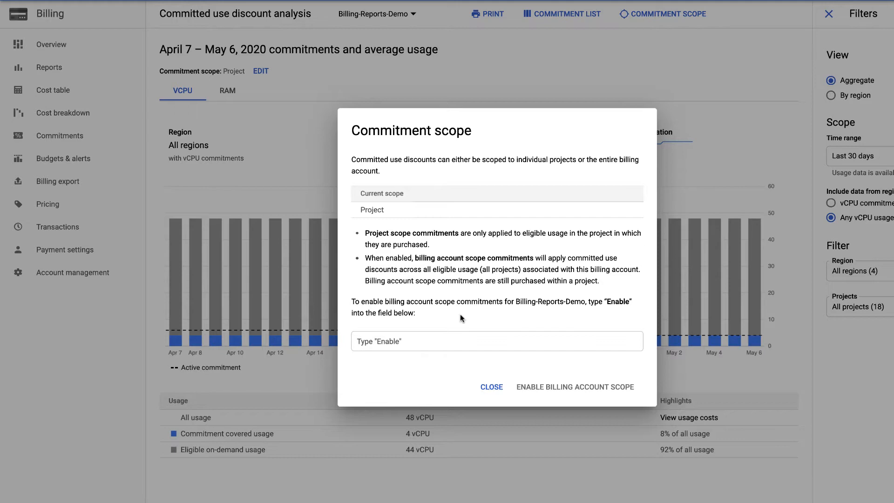
- Close the Commitment scope dialog, leaving the scope as Project on the vCPU analysis
left_click(491, 386)
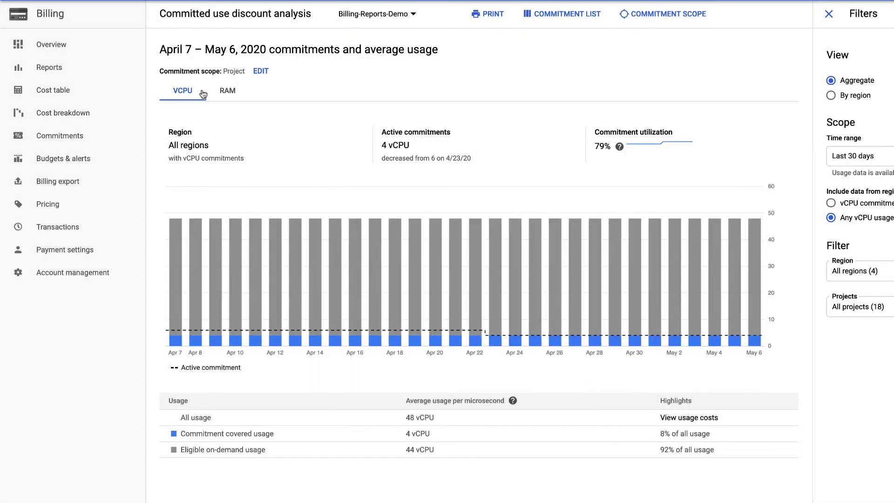
left_click(16, 14)
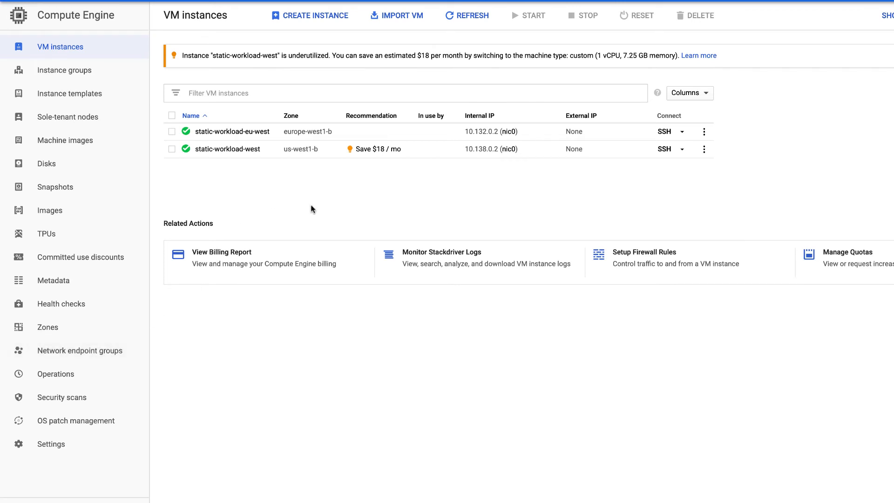
mouse_move(365, 207)
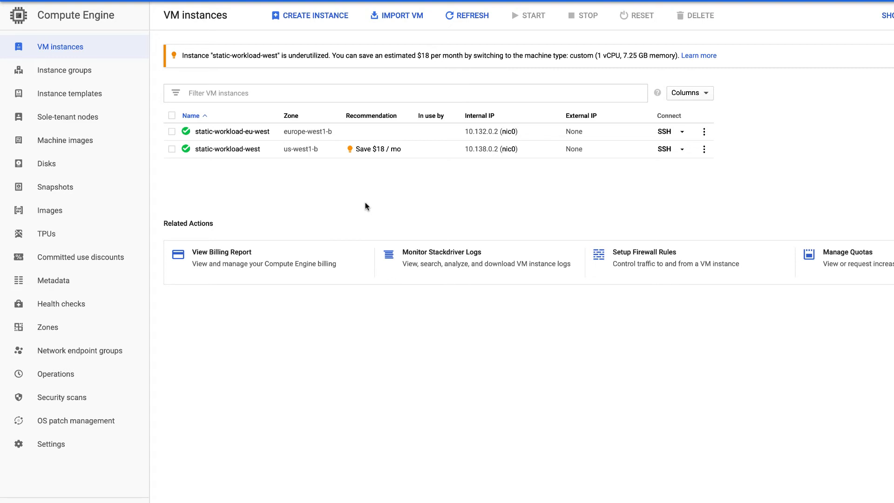
mouse_move(402, 162)
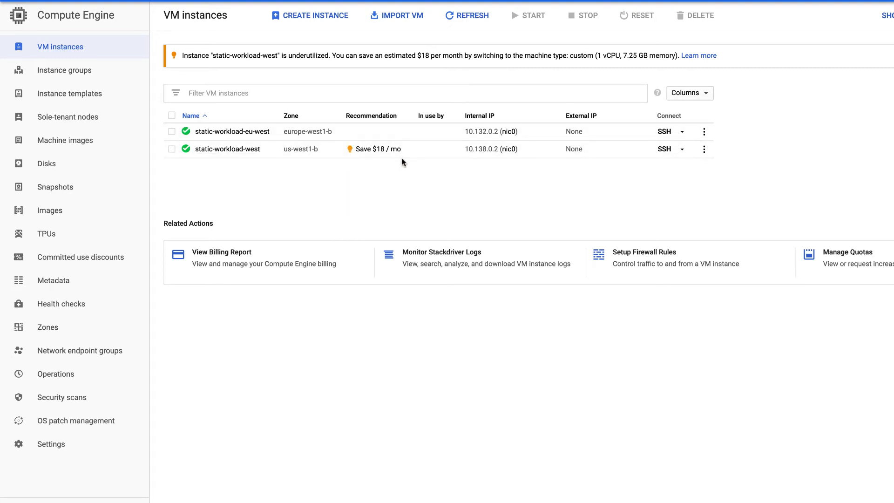
mouse_move(409, 173)
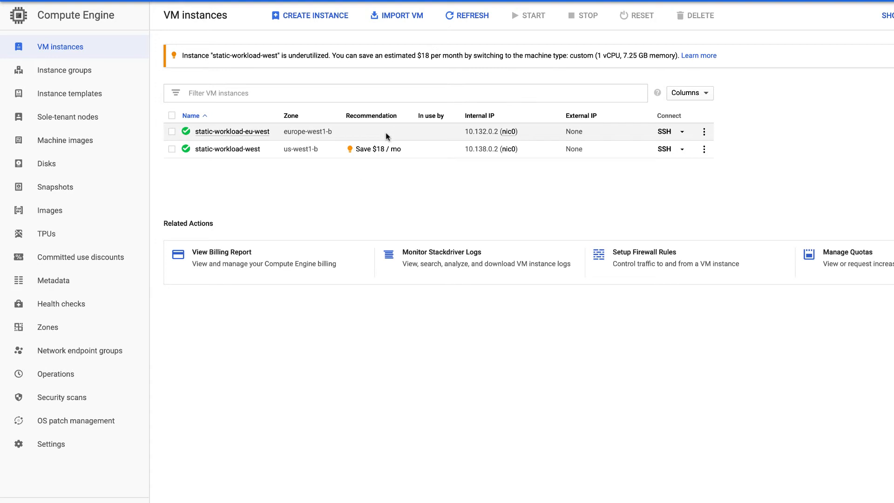
- Bring up the 'Save $18 / mo' resize recommendation for static-workload-west (custom 1 vCPU, 7.25 GB)
left_click(374, 149)
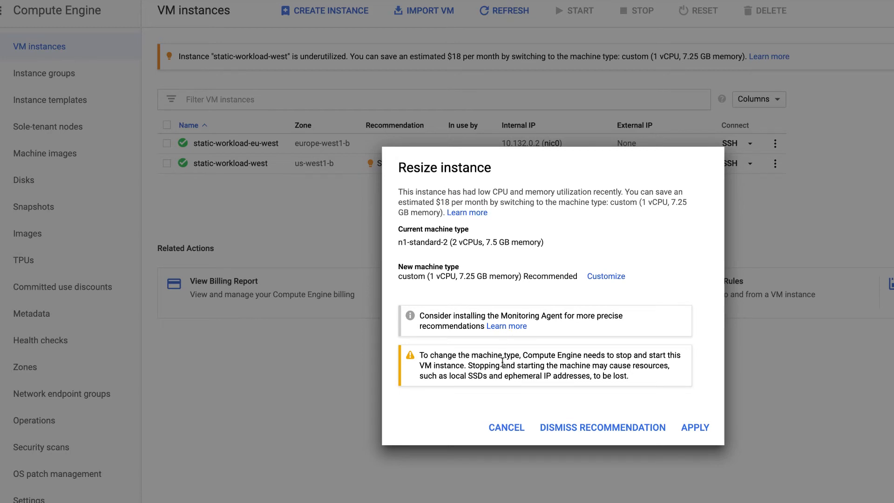
- Cancel the resize recommendation and select the static-workload-eu-west instance alongside static-workload-west
left_click(505, 428)
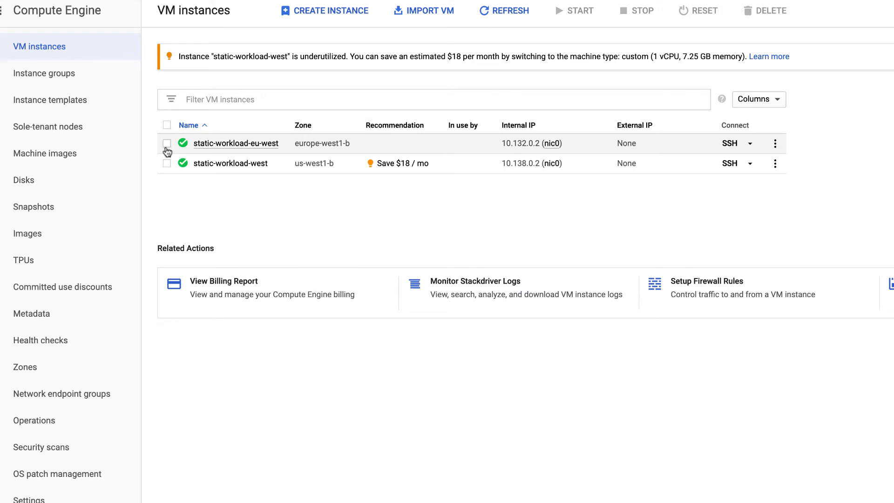
left_click(167, 124)
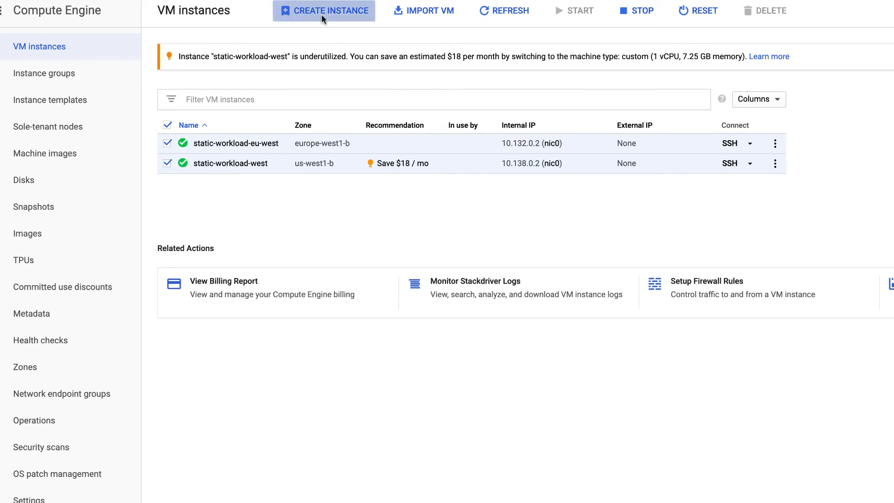
- Start a new VM instance and browse machine families to Compute-optimized c2-standard-4 ($122.30/month)
left_click(323, 10)
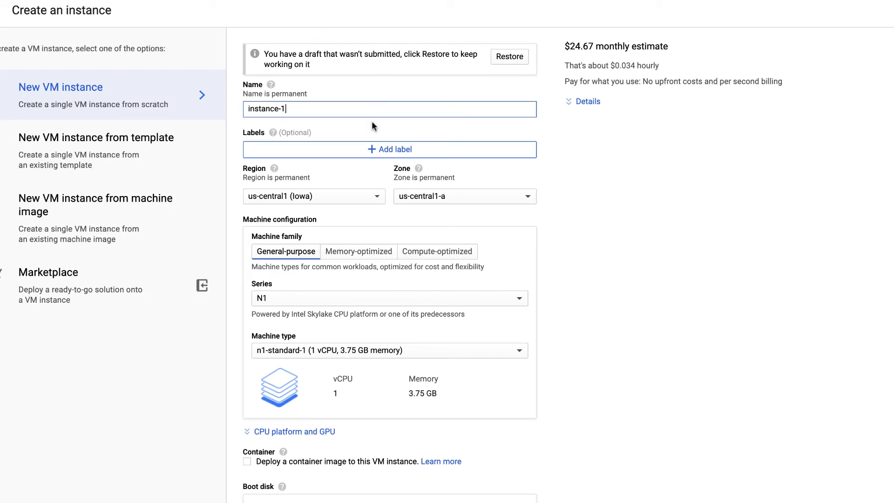
left_click(389, 298)
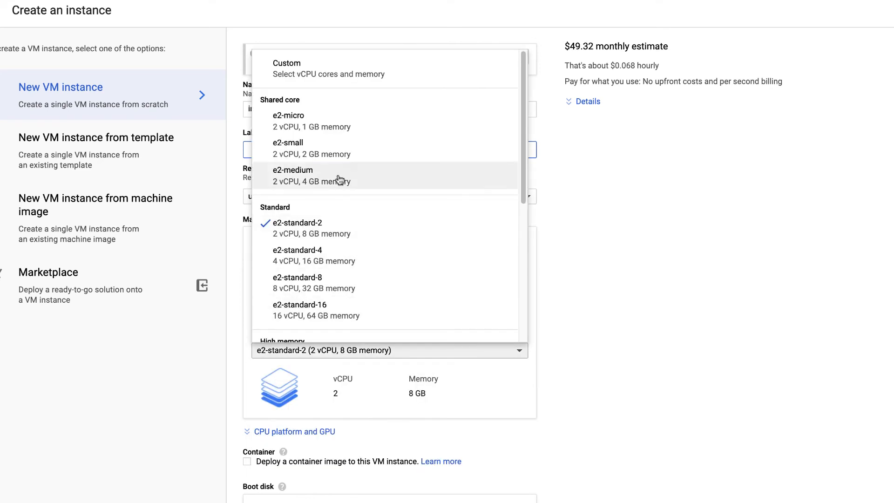
left_click(359, 251)
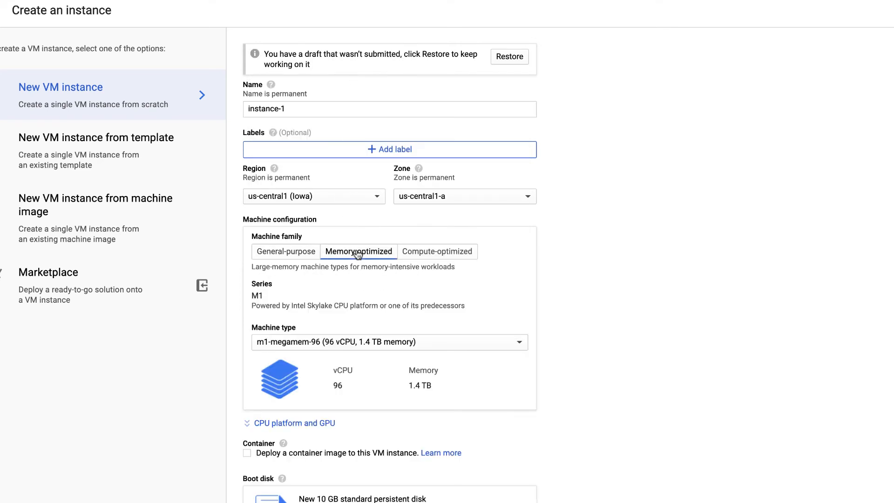
left_click(437, 251)
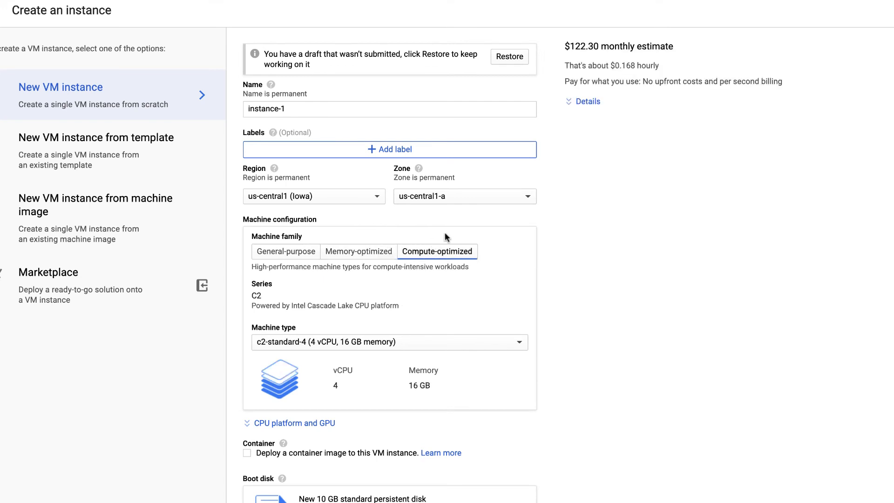
- Set Preemptibility to On under Availability policy for the new instance
scroll("down", 3)
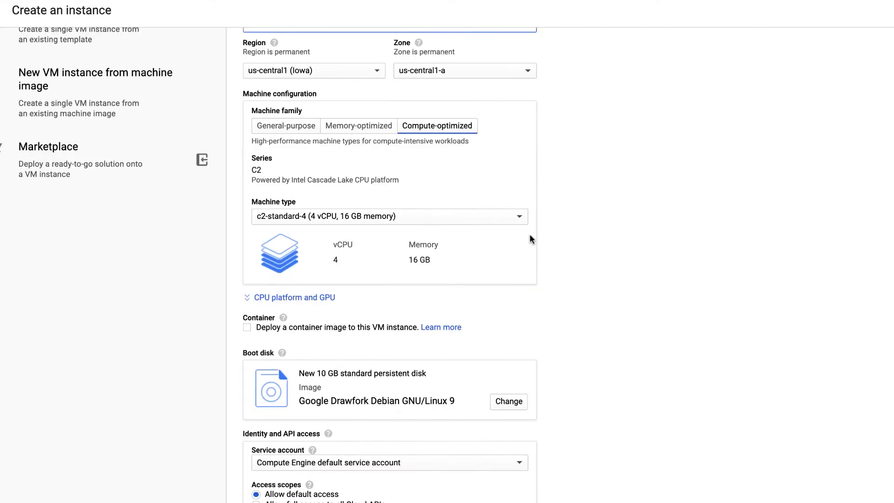
scroll("down", 3)
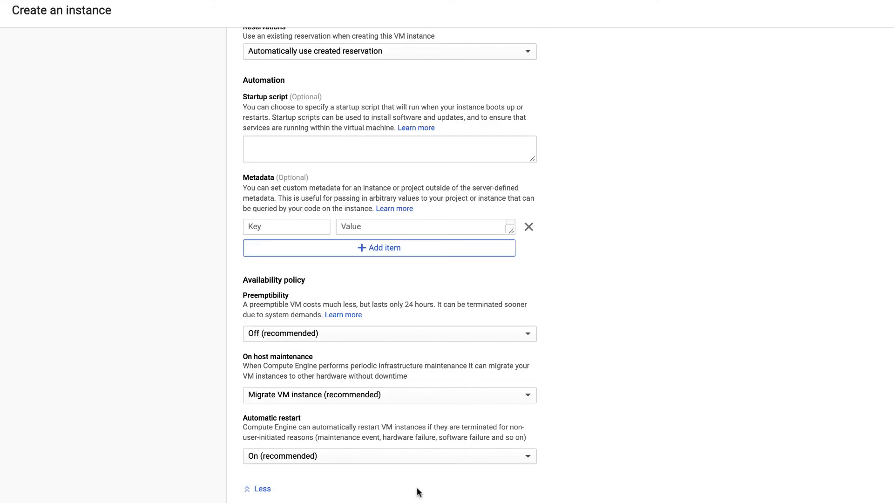
left_click(389, 333)
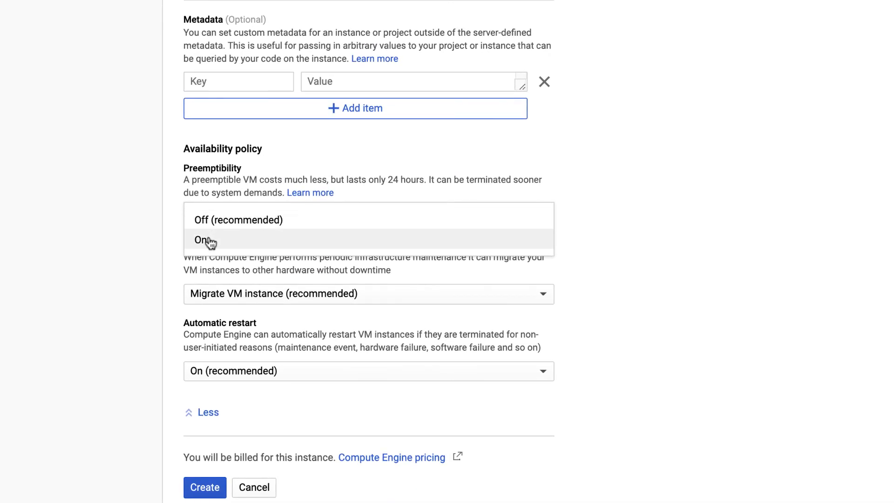
left_click(202, 240)
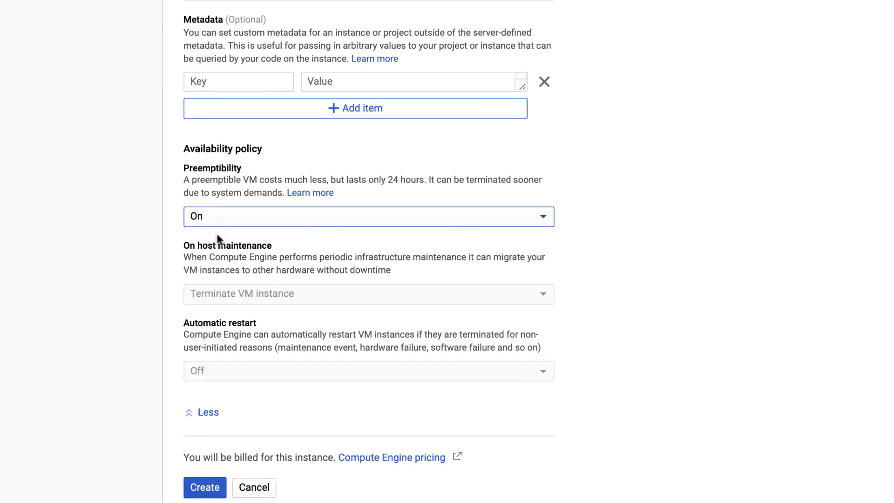